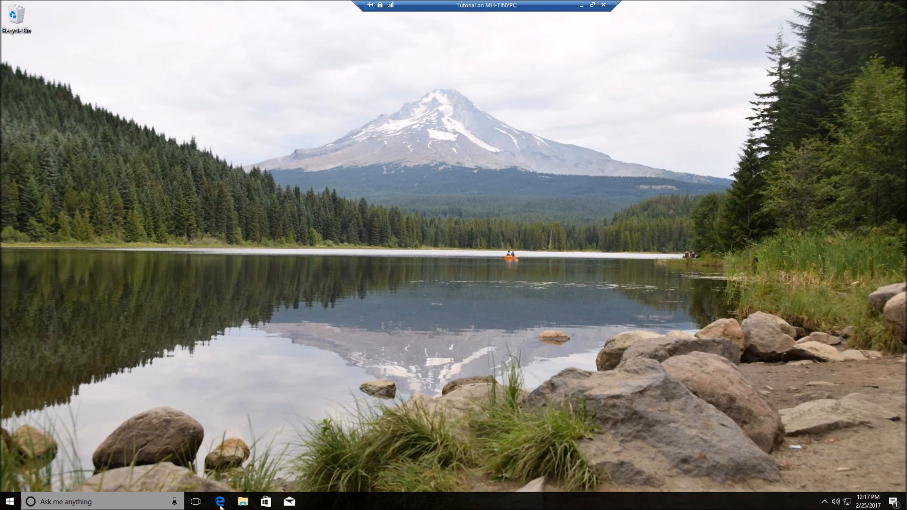
Launch Microsoft Edge from the taskbar and let its news-feed start page load.
left_click(217, 501)
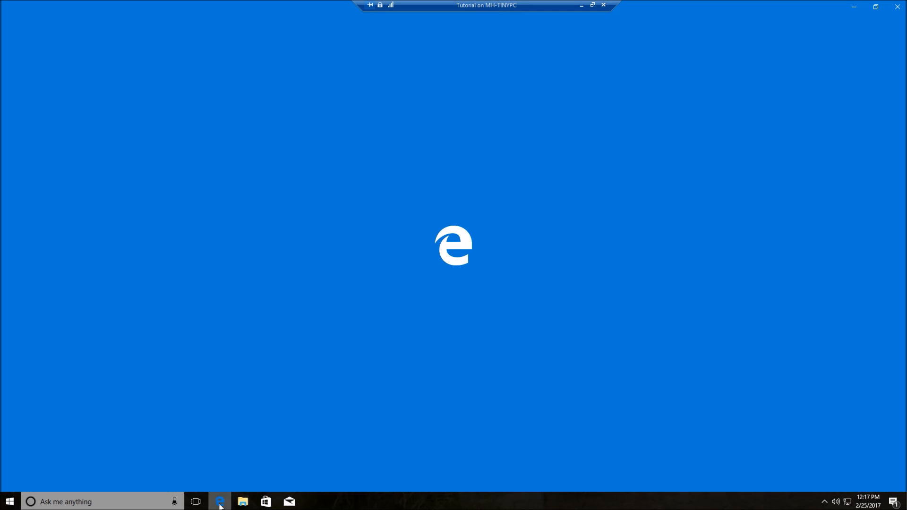
left_click(213, 502)
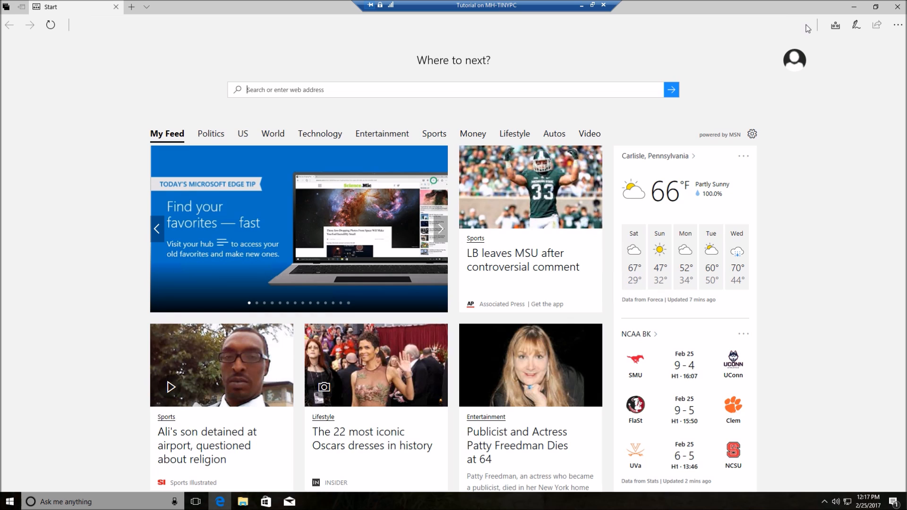
left_click(440, 229)
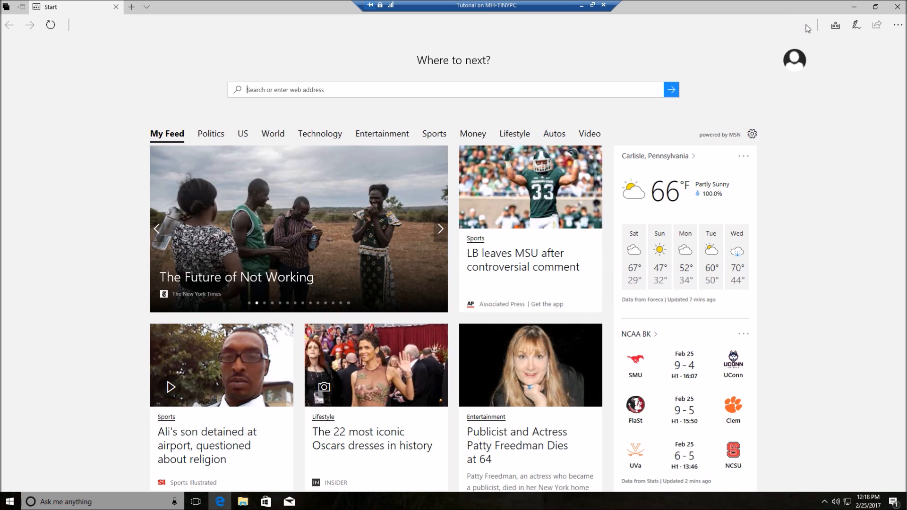
Download the 'Venice; A Sketch-Book' EPUB with images from Project Gutenberg, read it, then close Edge.
left_click(440, 229)
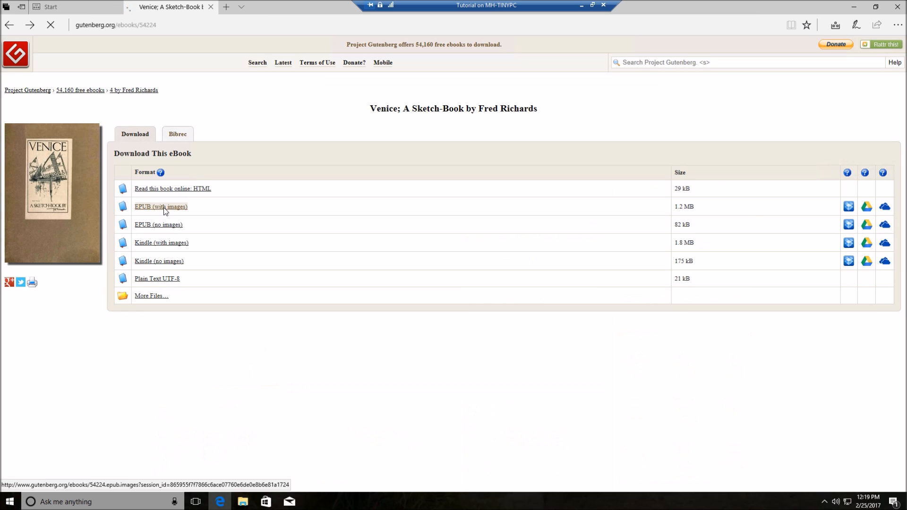
left_click(161, 207)
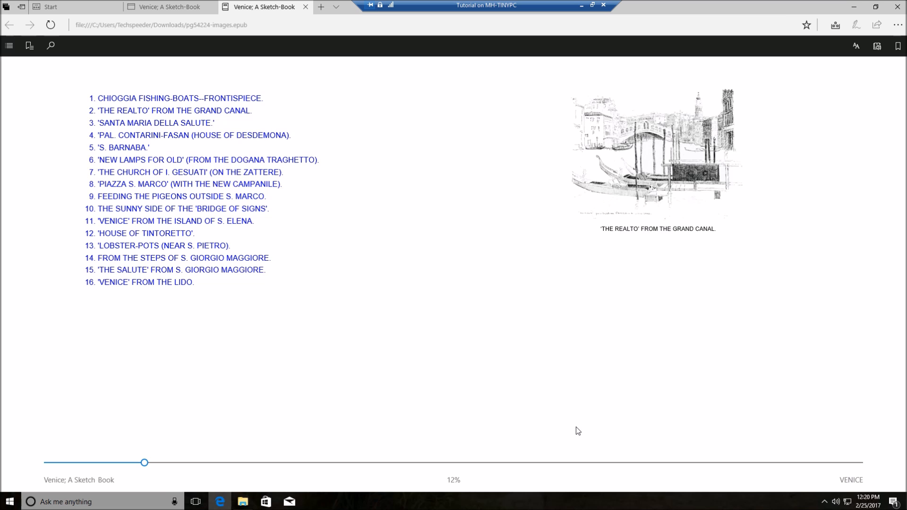
mouse_move(898, 7)
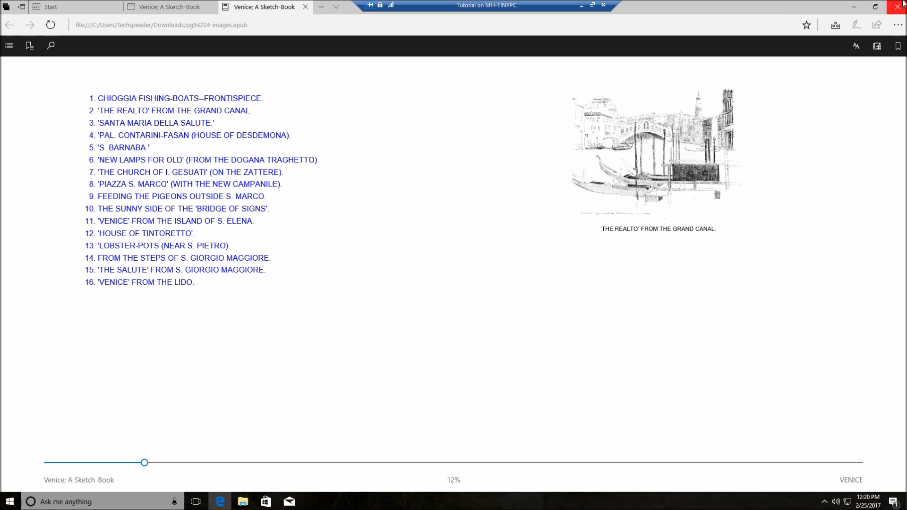
left_click(309, 7)
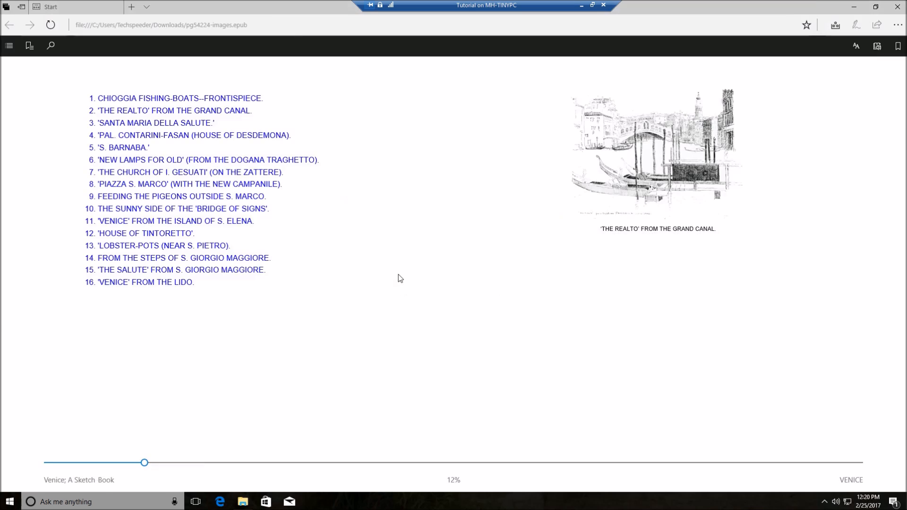
Confirm 'Close all tabs' so Edge closes and the desktop is shown.
left_click(602, 5)
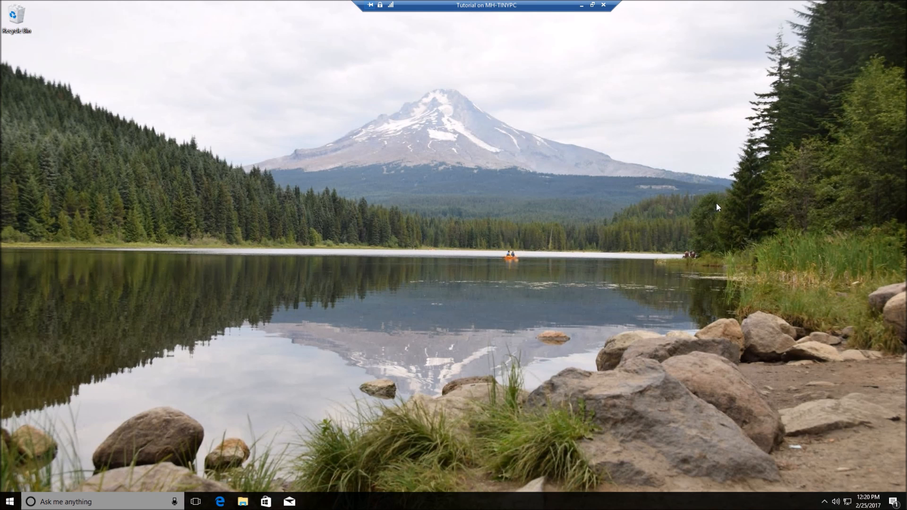
mouse_move(726, 406)
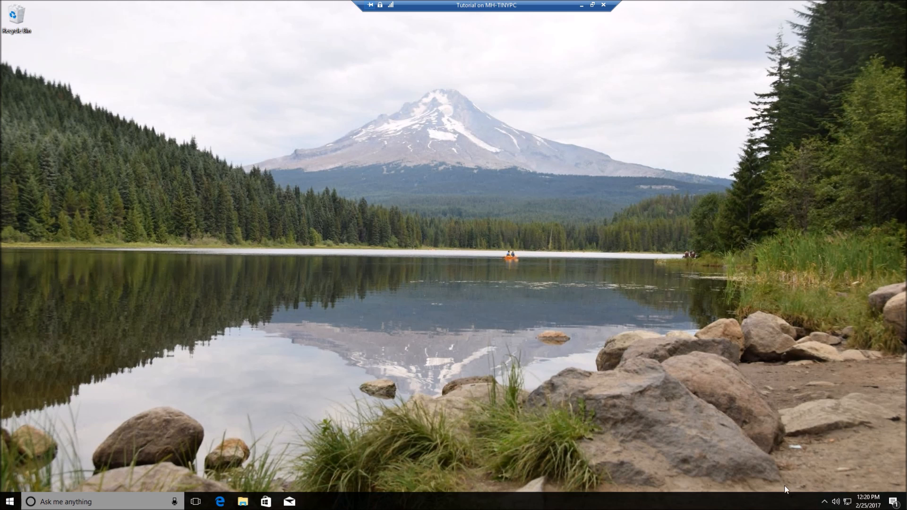
mouse_move(807, 500)
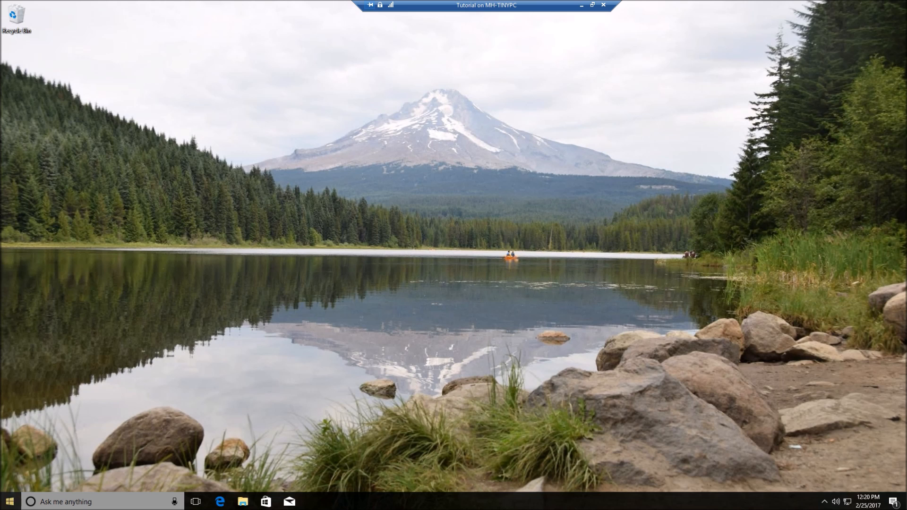
Run winver from Start to confirm OS Build 15042, then dismiss About Windows.
left_click(6, 499)
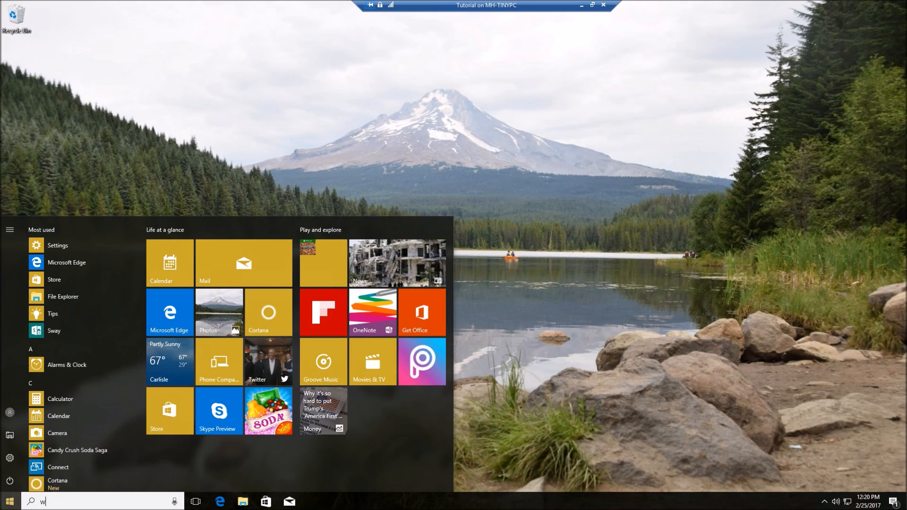
type("inver")
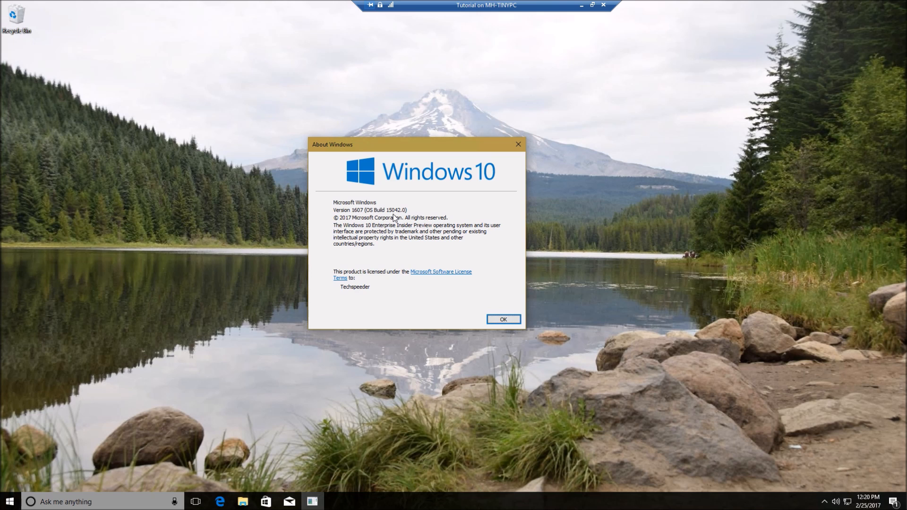
mouse_move(899, 481)
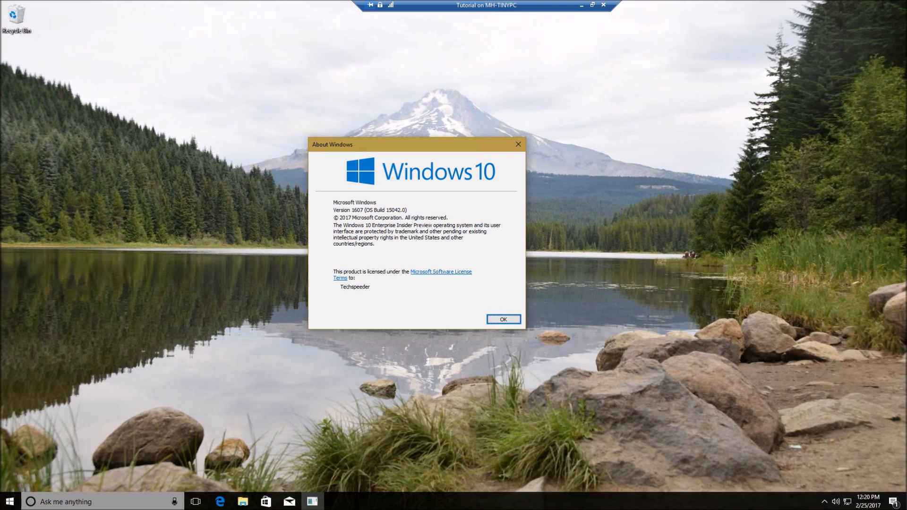
left_click(505, 319)
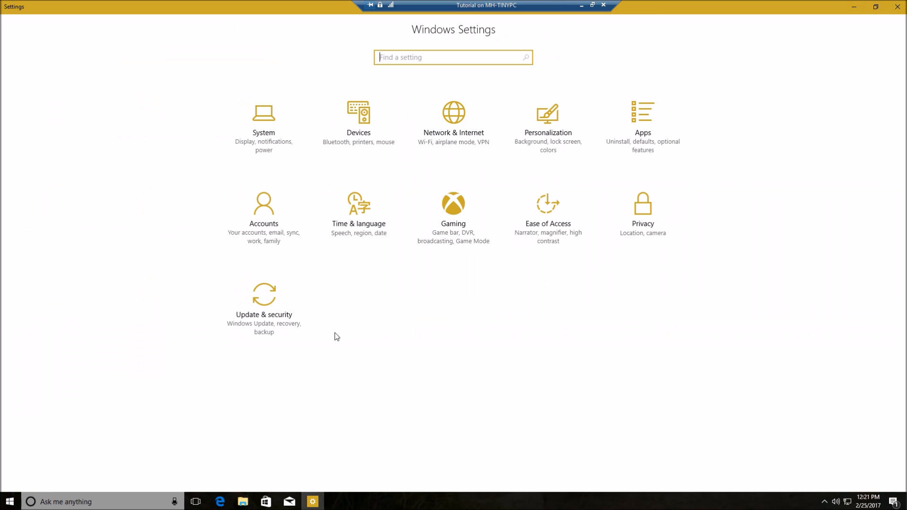
Check for updates under Update & security, starting the Defender KB2267602 install, then restore down Settings.
left_click(263, 315)
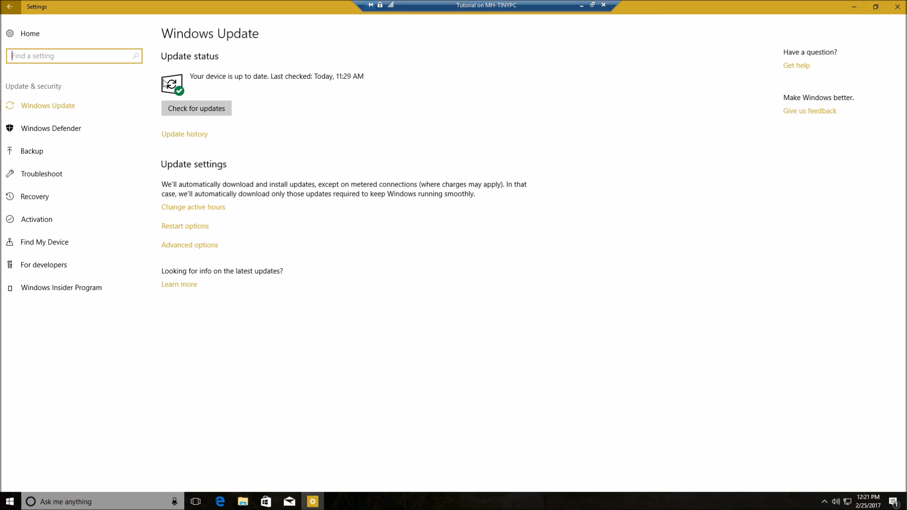
left_click(196, 108)
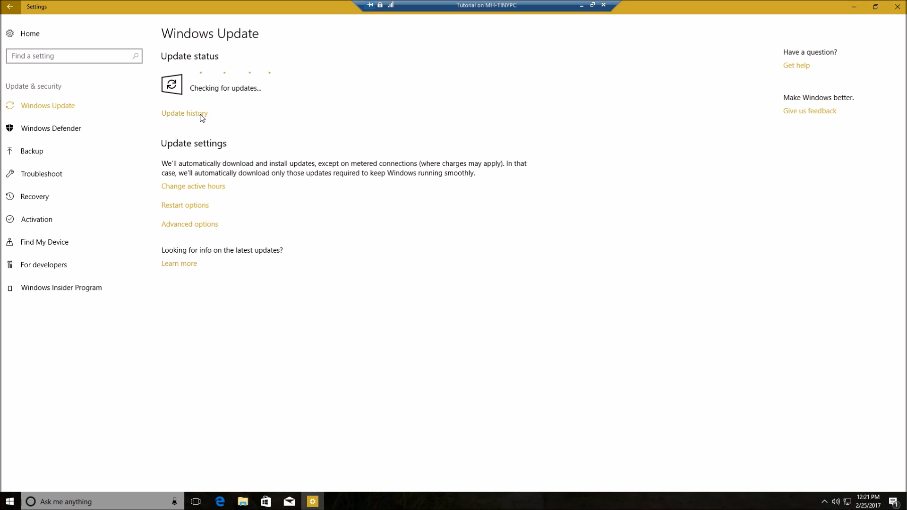
mouse_move(221, 60)
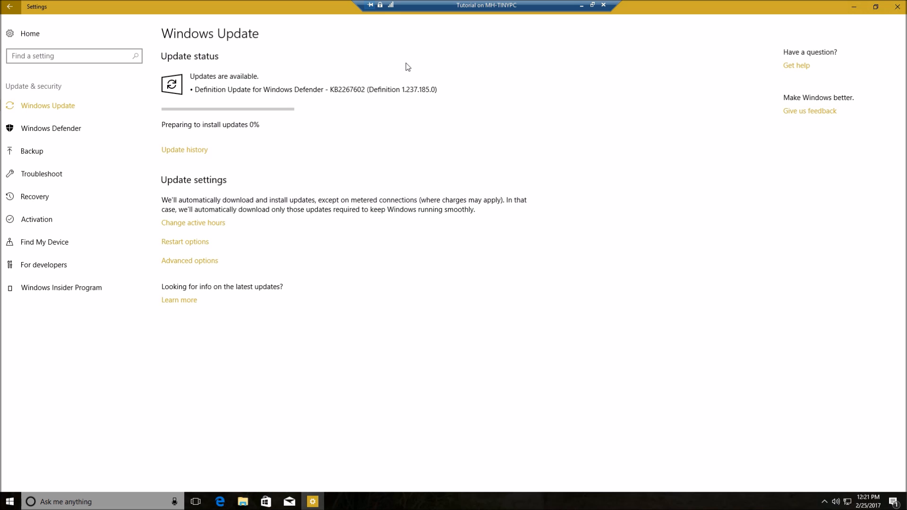
left_click(592, 4)
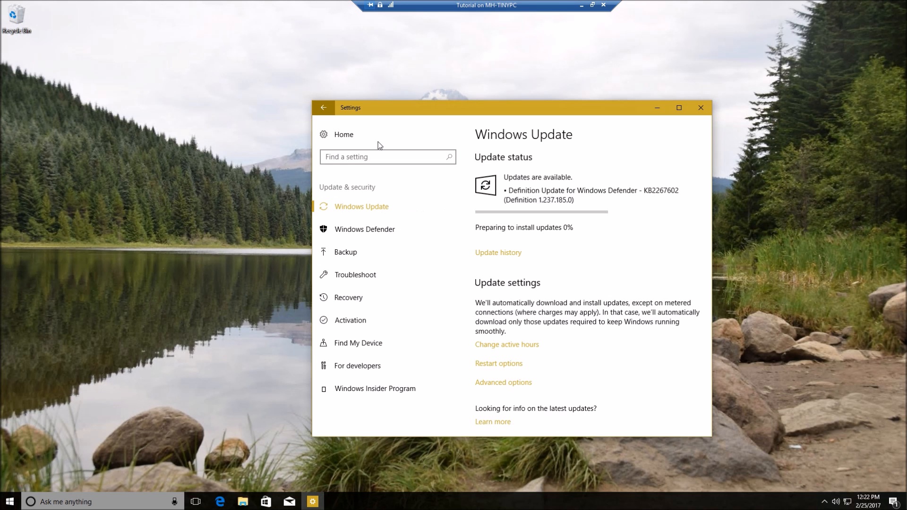
Relaunch Edge and open a new browser tab.
left_click(220, 501)
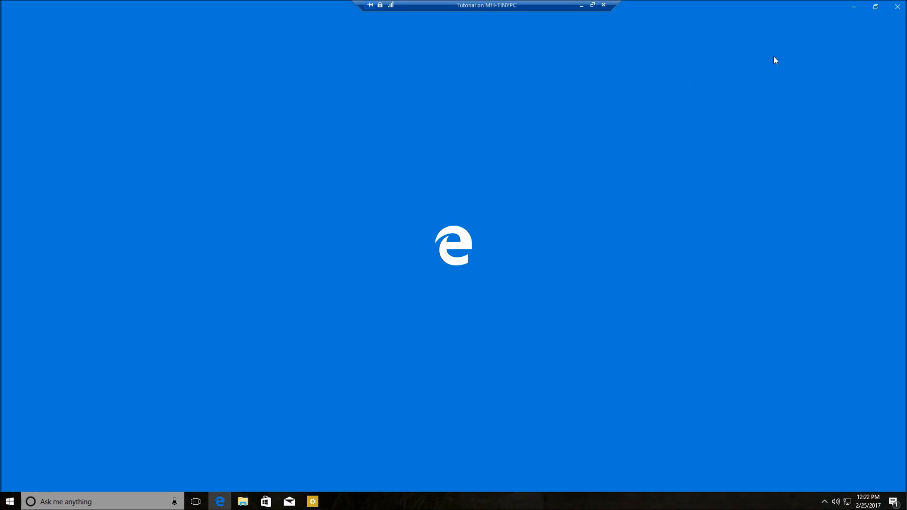
left_click(219, 501)
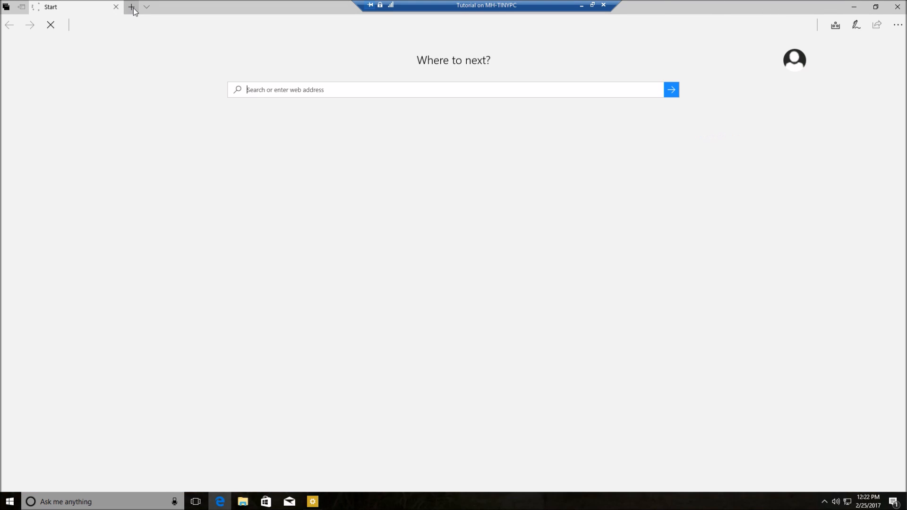
left_click(132, 7)
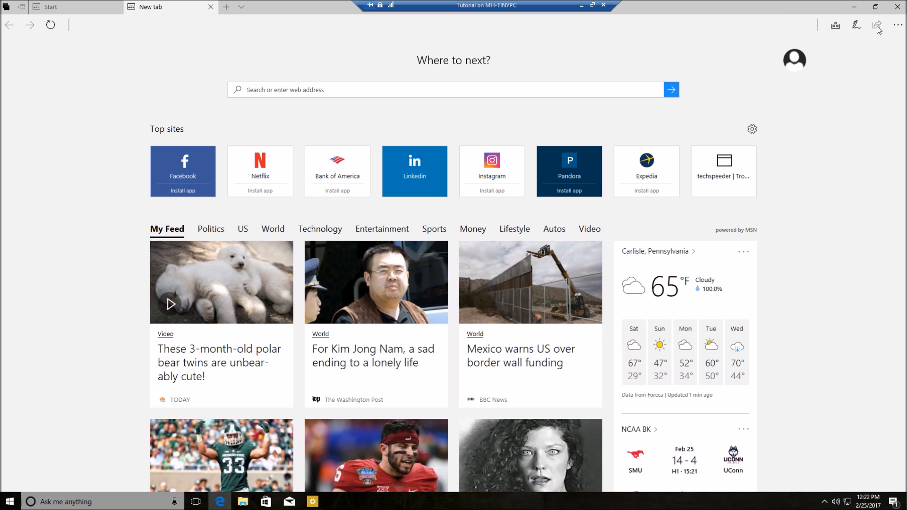
mouse_move(874, 27)
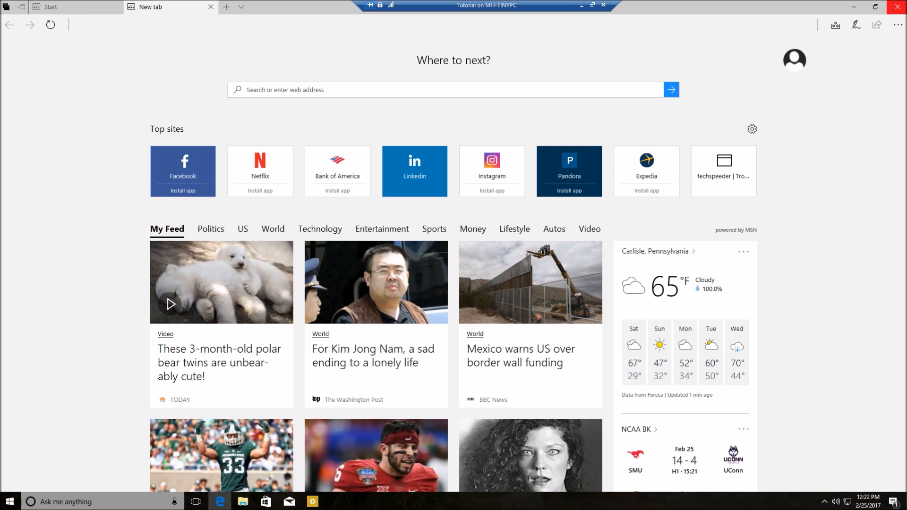
Close all Edge tabs and open DSC_0978.JPG from File Explorer in Photos.
left_click(898, 6)
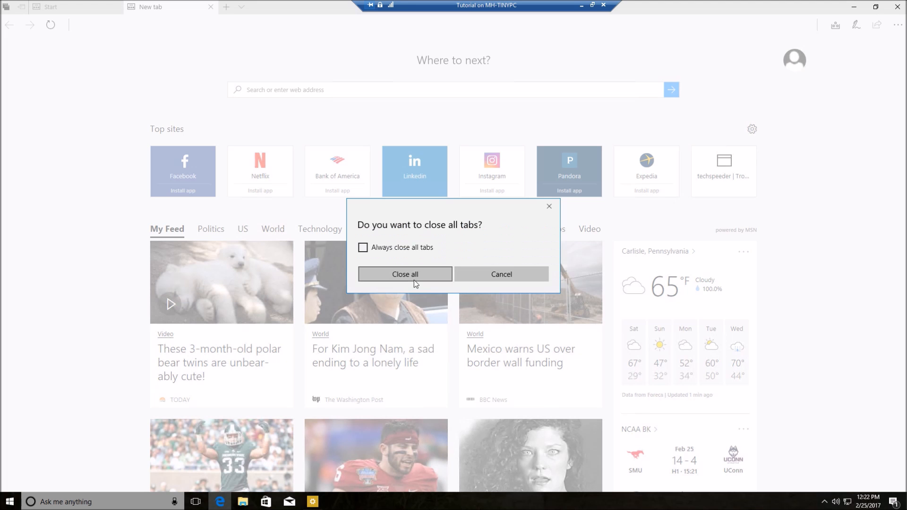
left_click(404, 274)
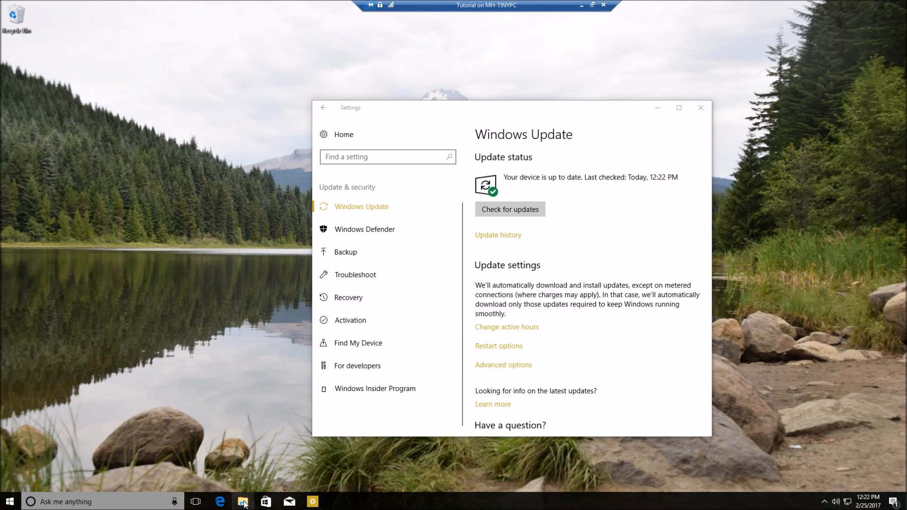
left_click(239, 501)
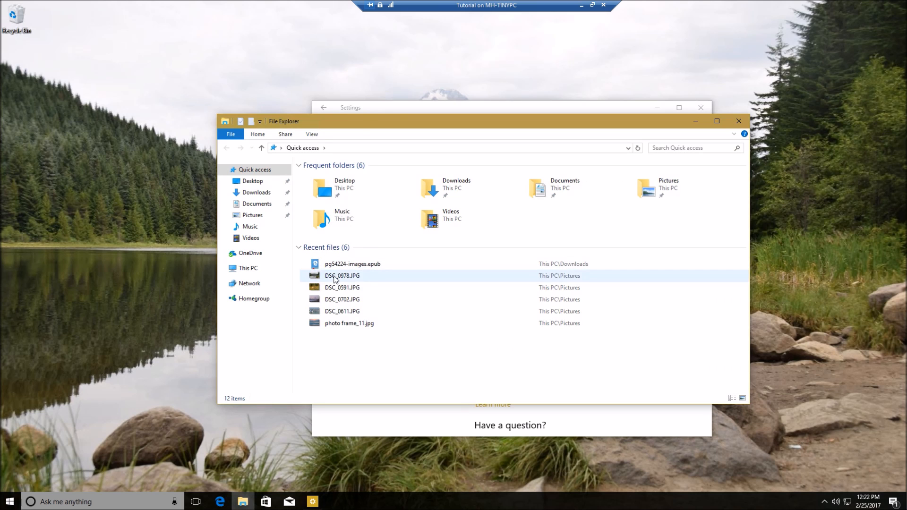
double_click(342, 276)
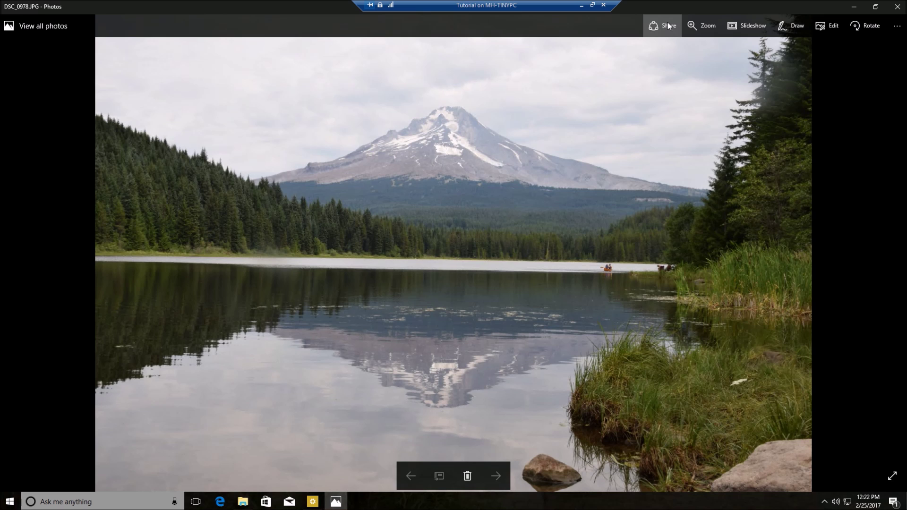
Open the Share file dialog for the lake photo and toggle Show app suggestions.
left_click(664, 25)
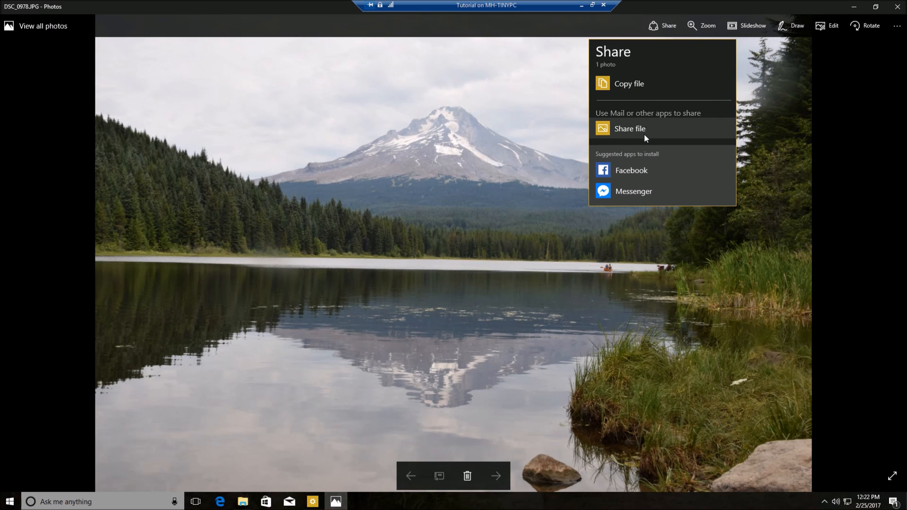
left_click(629, 129)
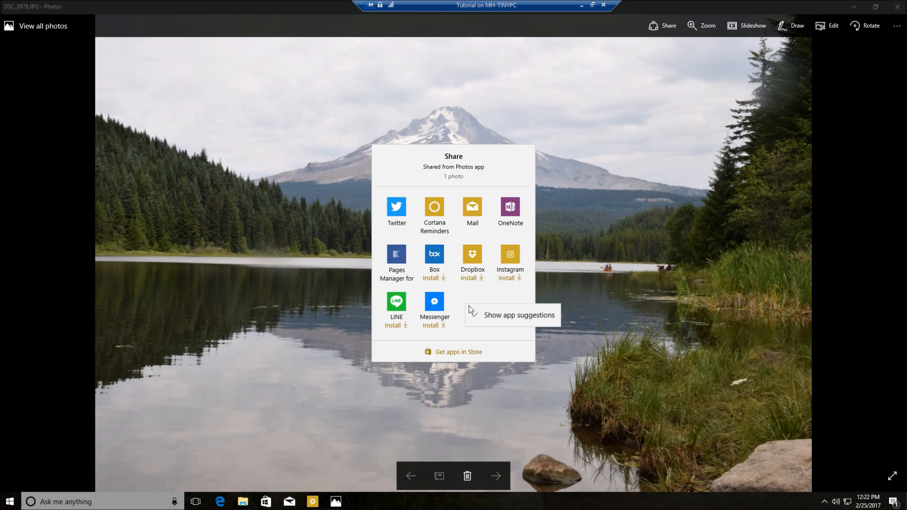
left_click(520, 315)
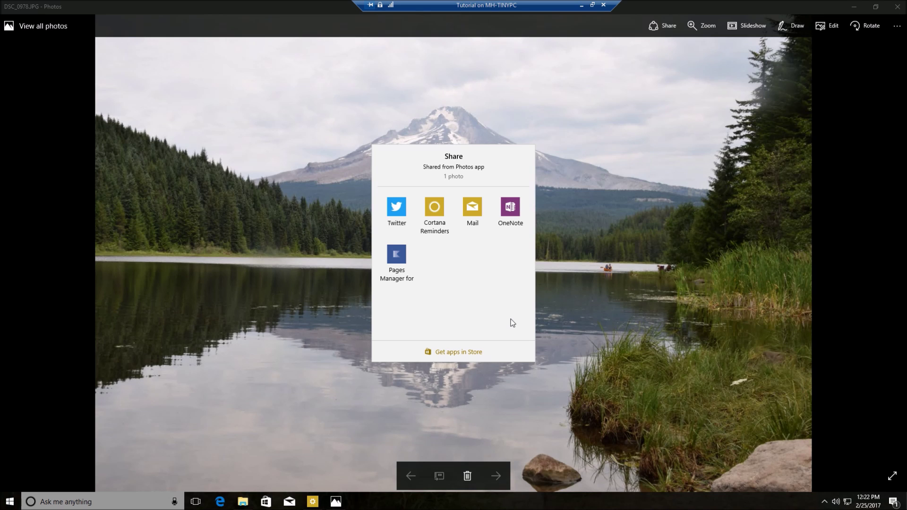
mouse_move(440, 253)
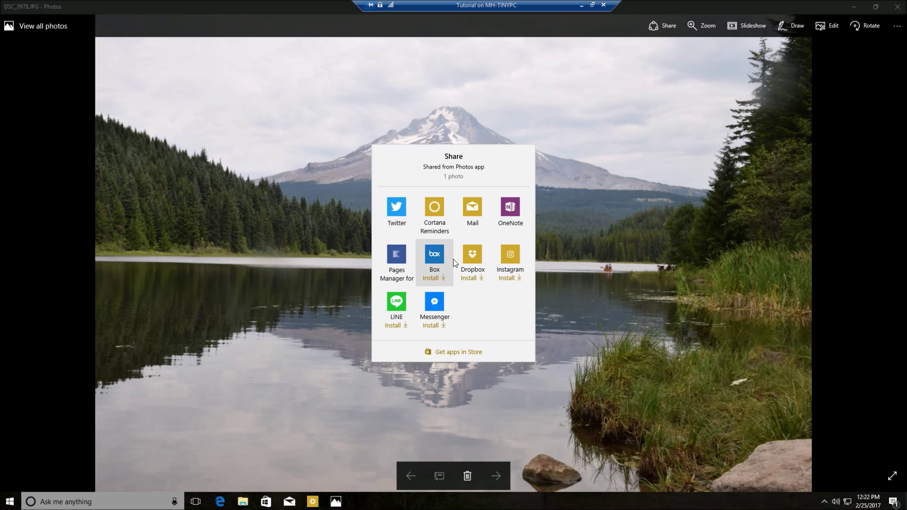
Dismiss the Share dialog and pane, close Photos, then close the Windows Update Settings window.
left_click(669, 26)
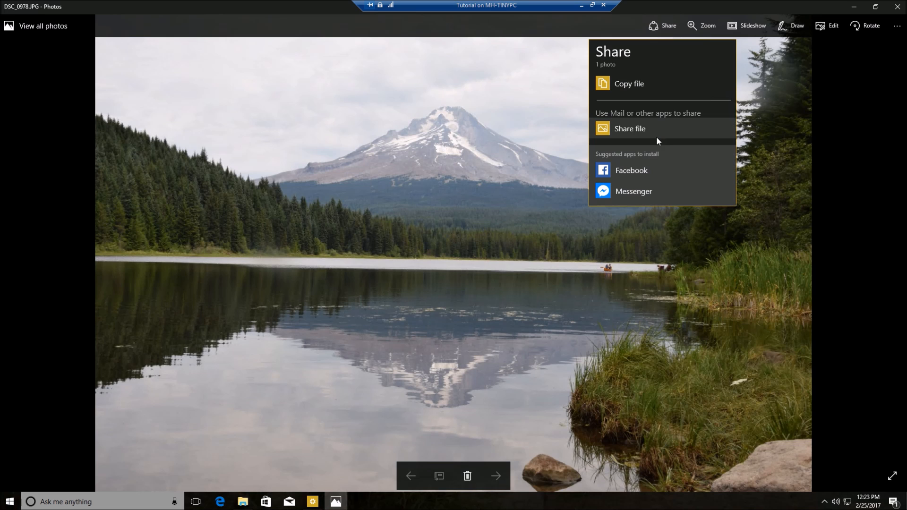
mouse_move(679, 188)
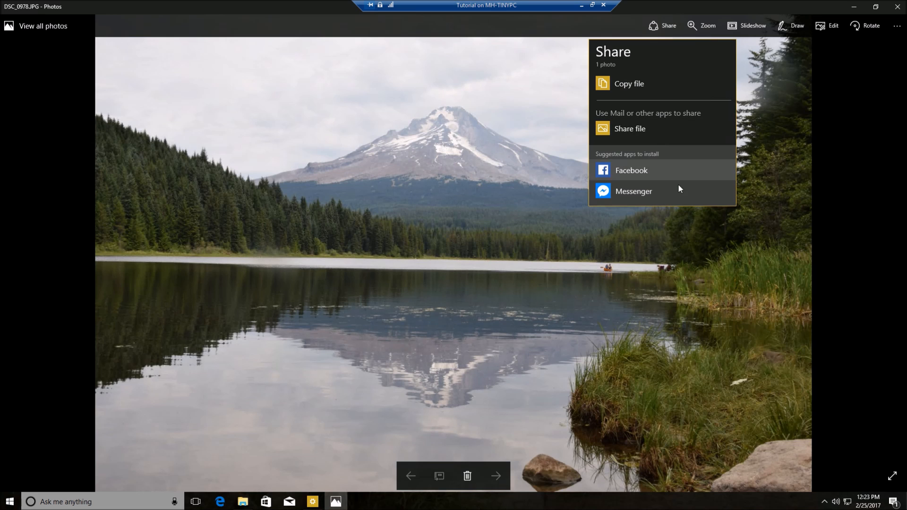
mouse_move(679, 188)
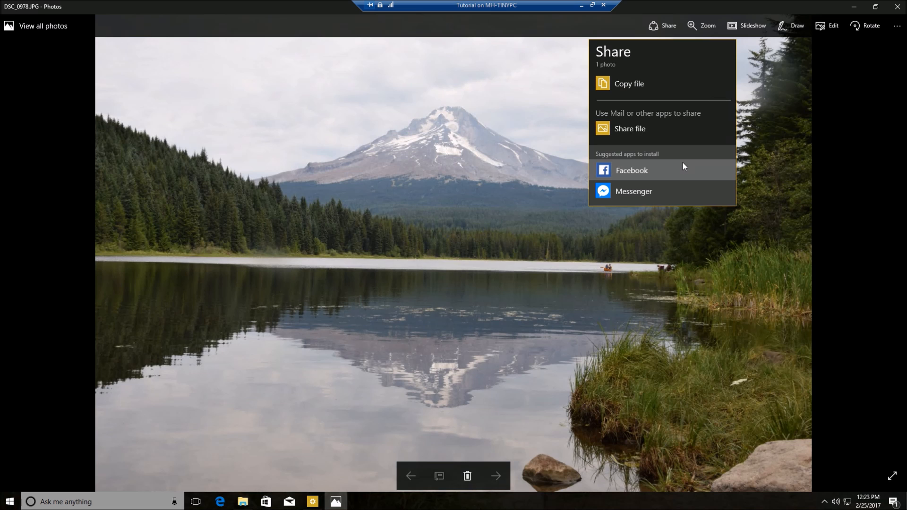
mouse_move(685, 154)
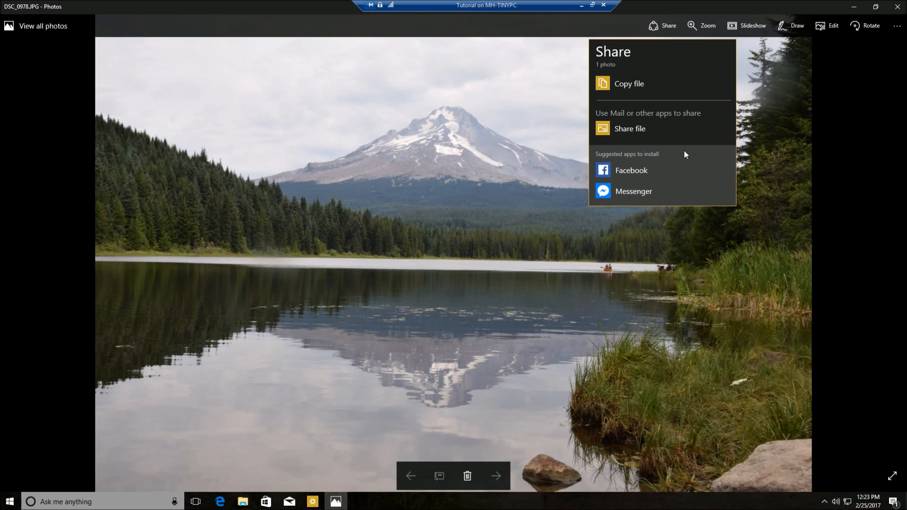
left_click(629, 128)
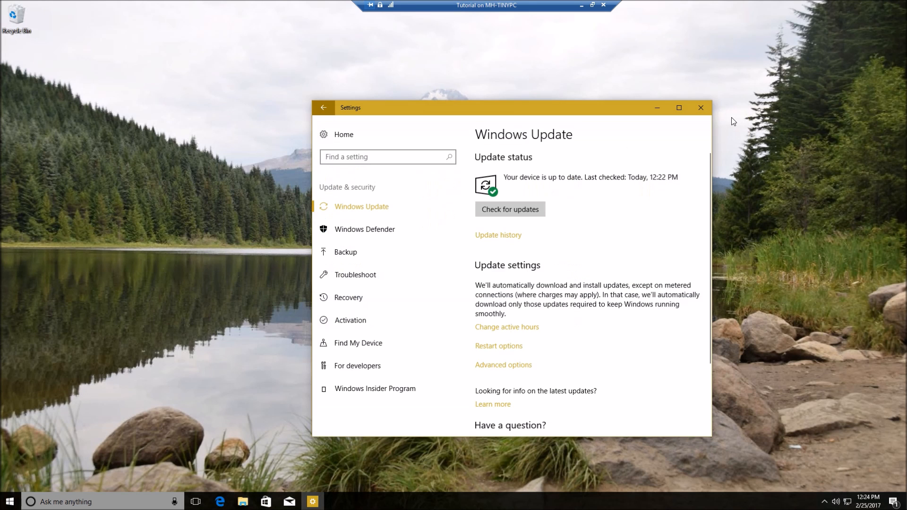
left_click(701, 108)
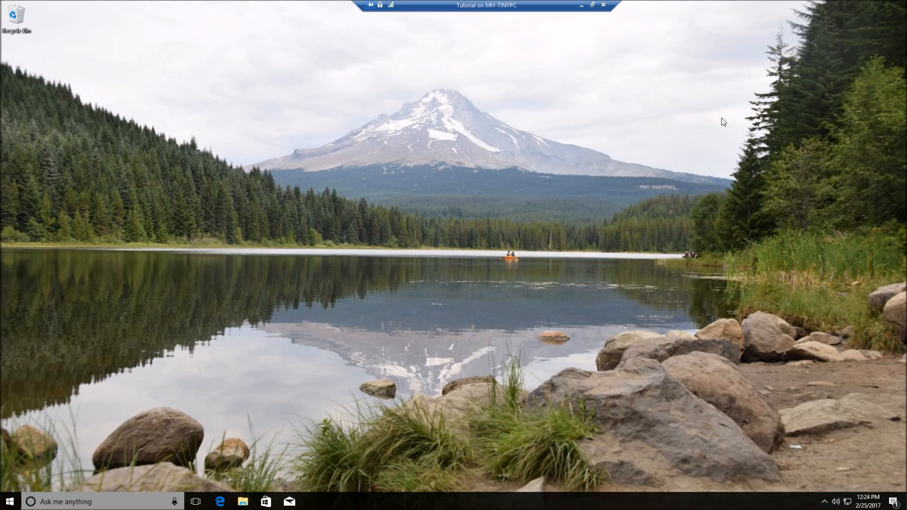